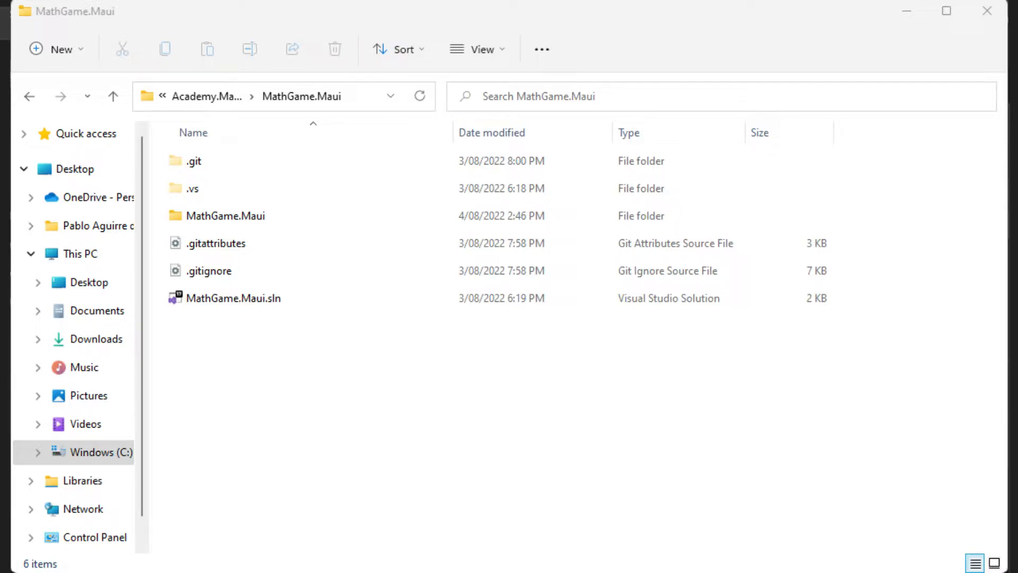
Open MathGame.Maui.sln from its project folder in File Explorer
double_click(233, 297)
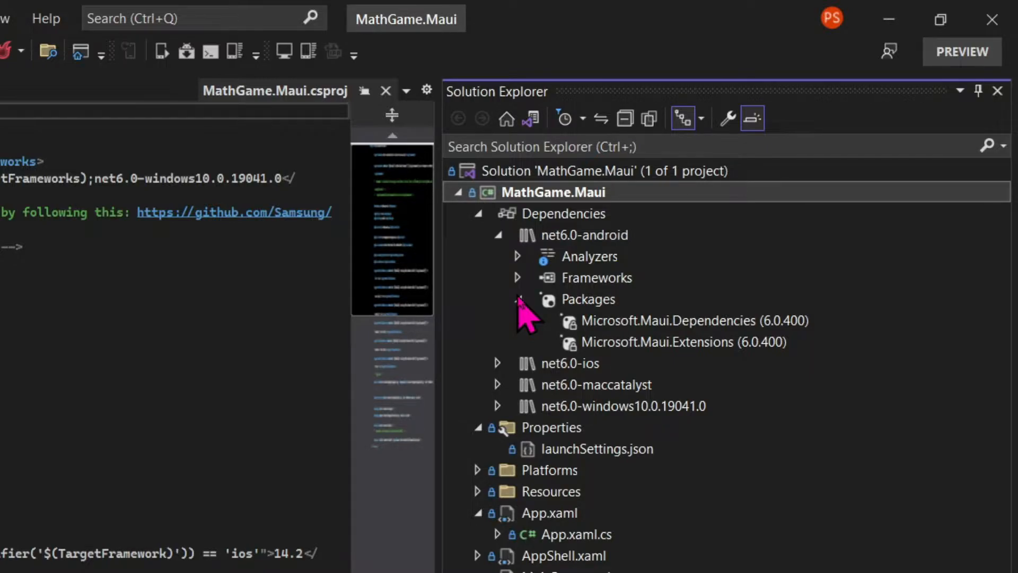
Browse the tree: collapse Dependencies, expand Platforms, collapse the Tizen and Splash folders
click(518, 299)
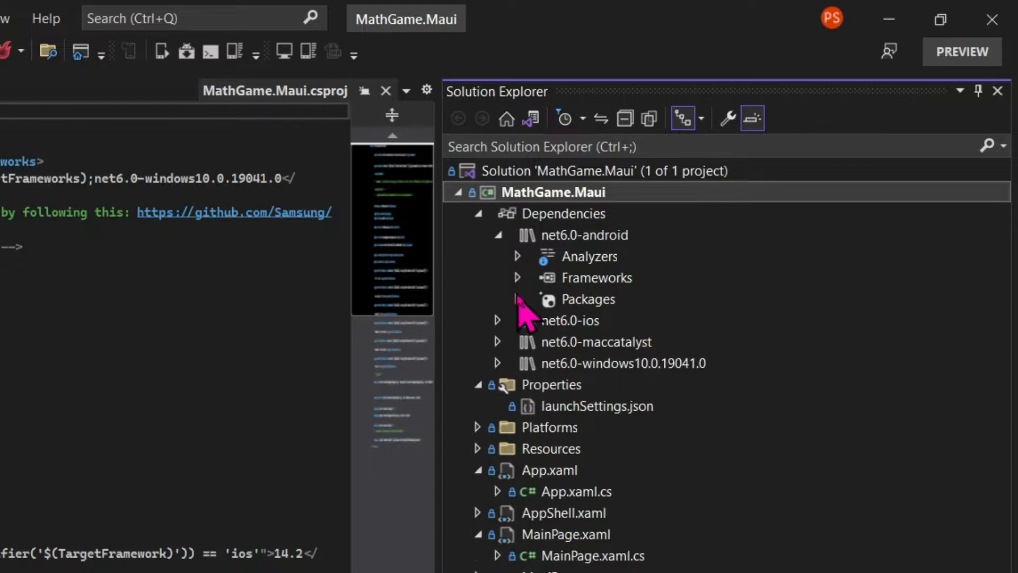
click(477, 212)
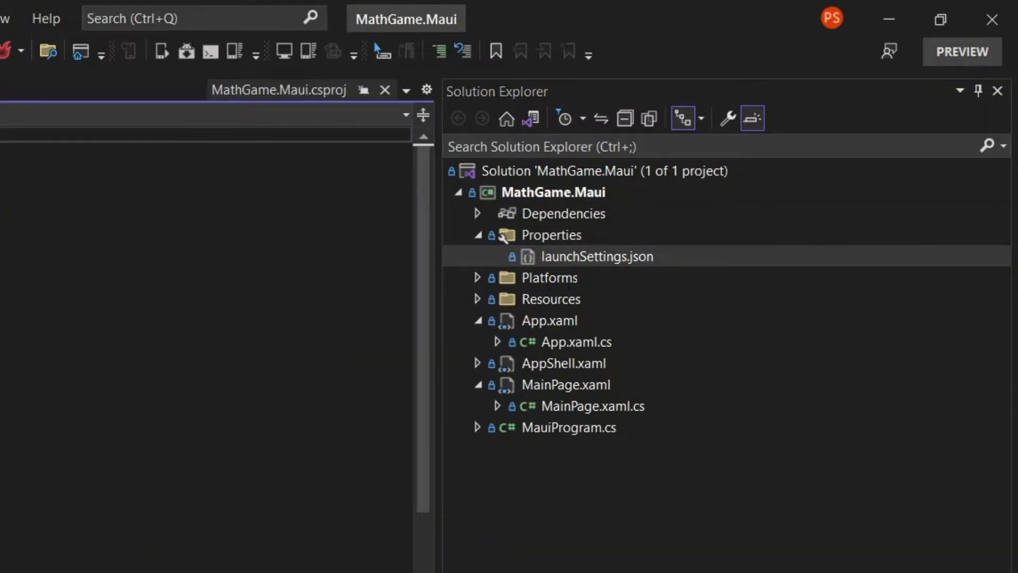
double_click(596, 256)
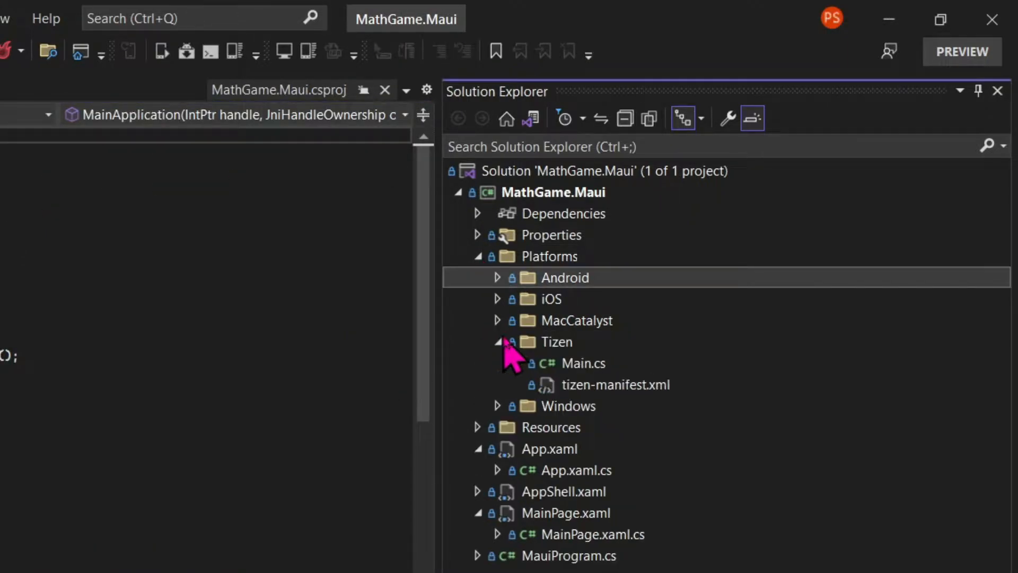
click(583, 362)
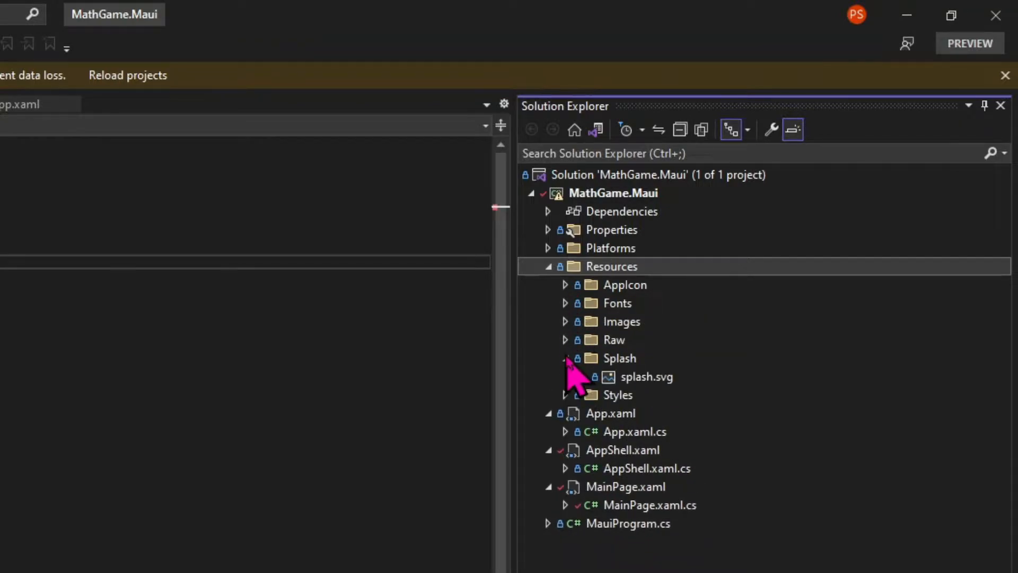
click(566, 358)
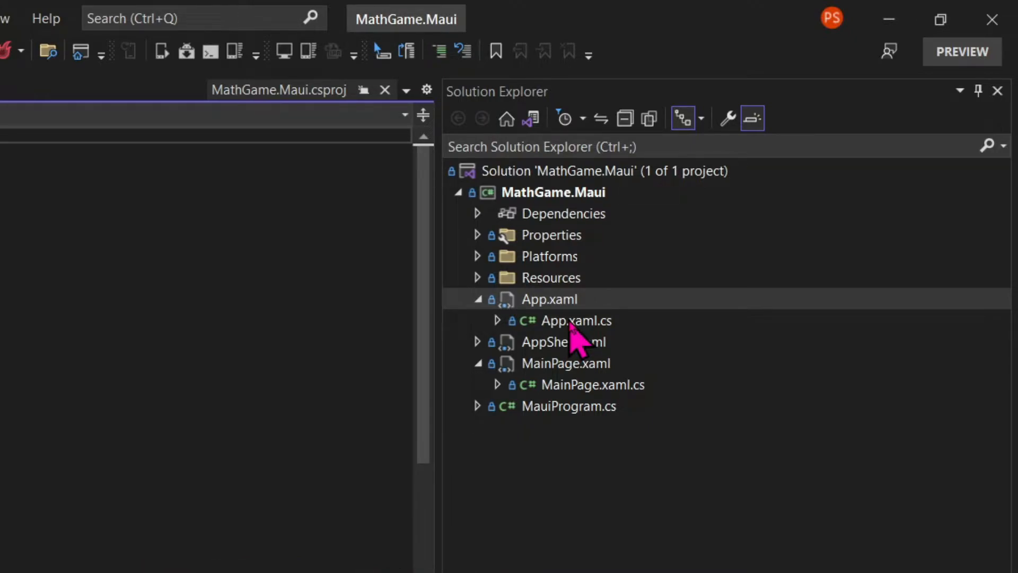
Open App.xaml.cs in the editor to read the startup code
double_click(548, 299)
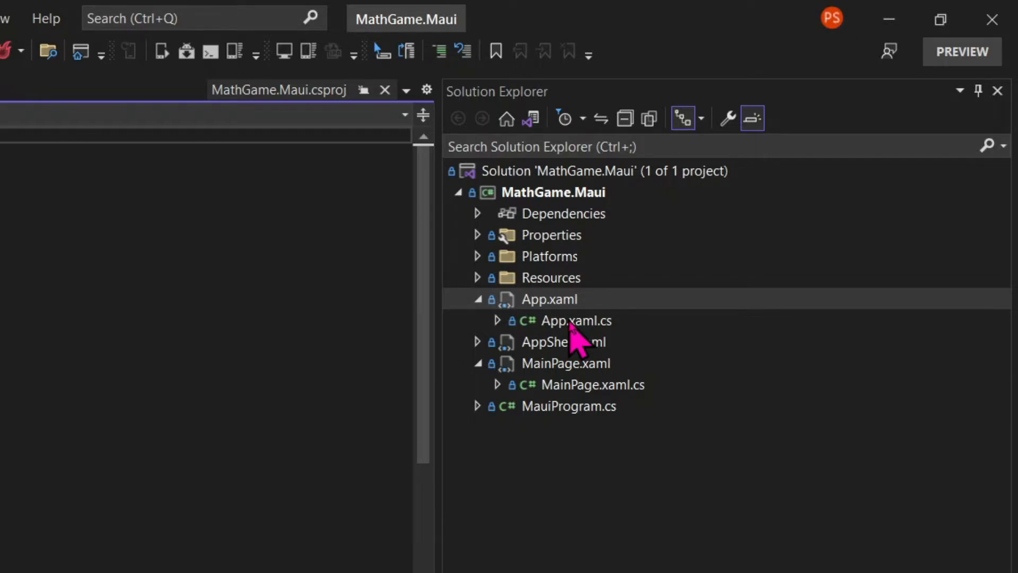
click(574, 321)
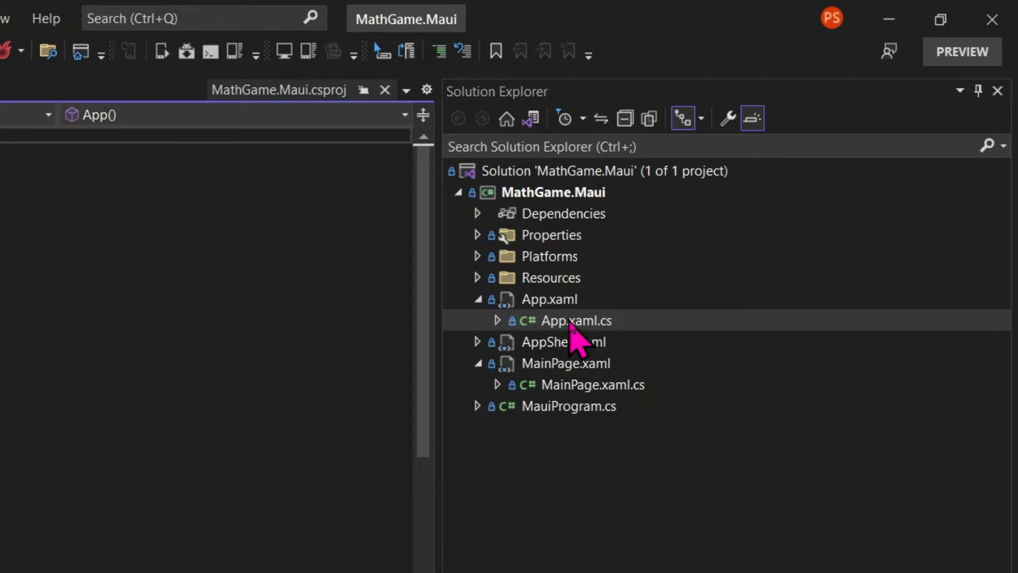
double_click(577, 321)
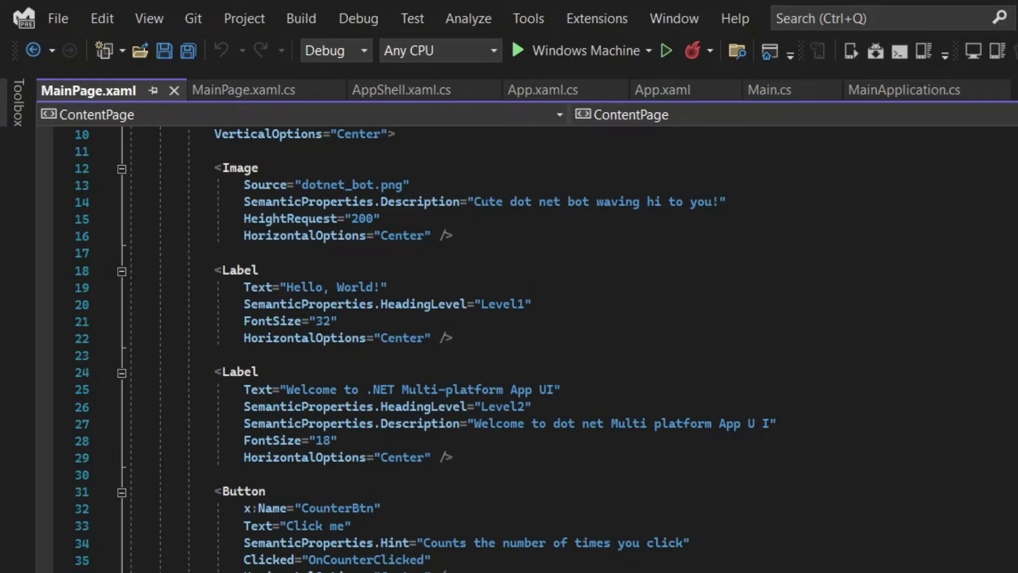
Run the app on Windows Machine and change the heading to 'Hello, C# Academy!'
click(665, 51)
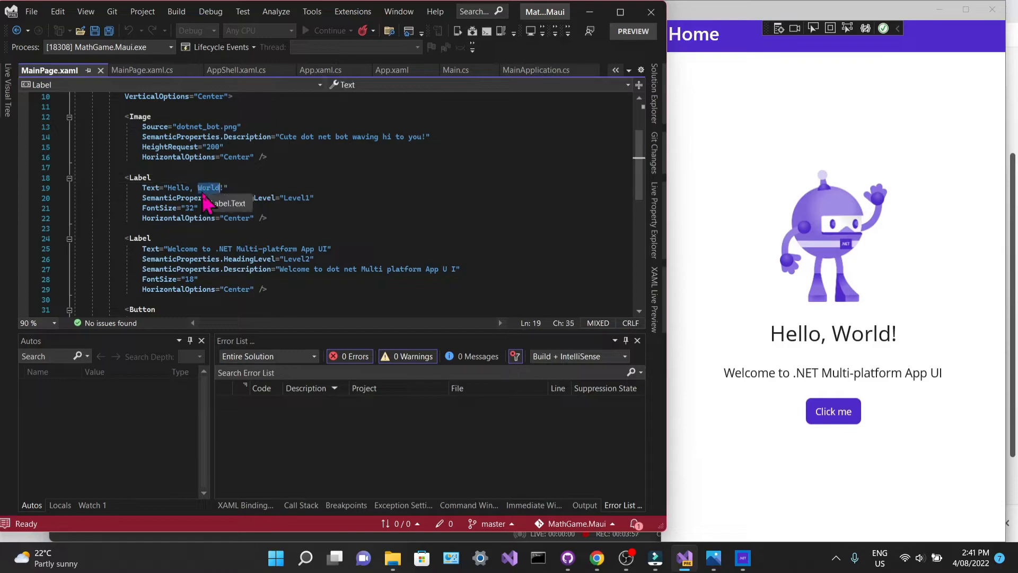
text(C# Academy)
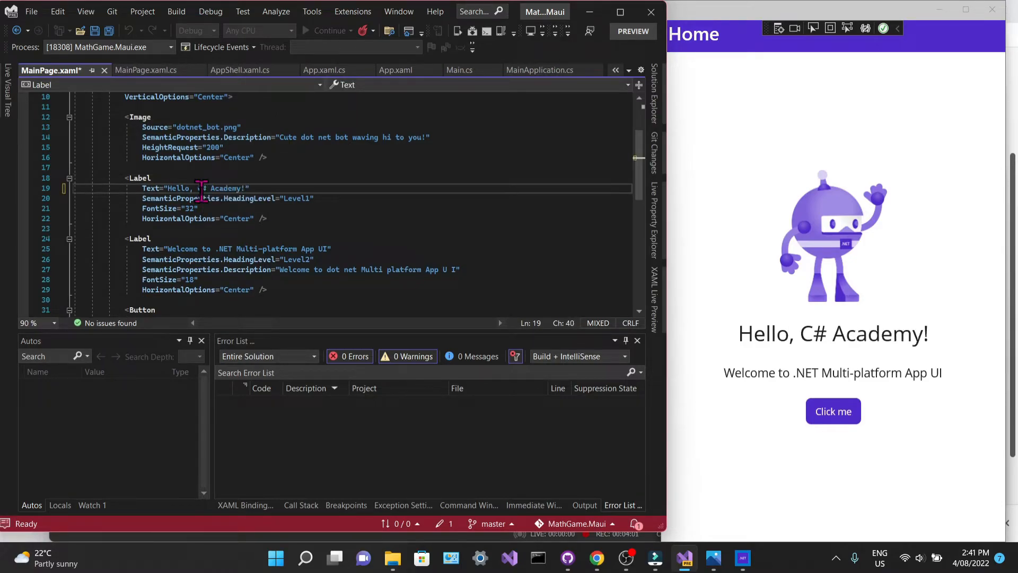
click(201, 137)
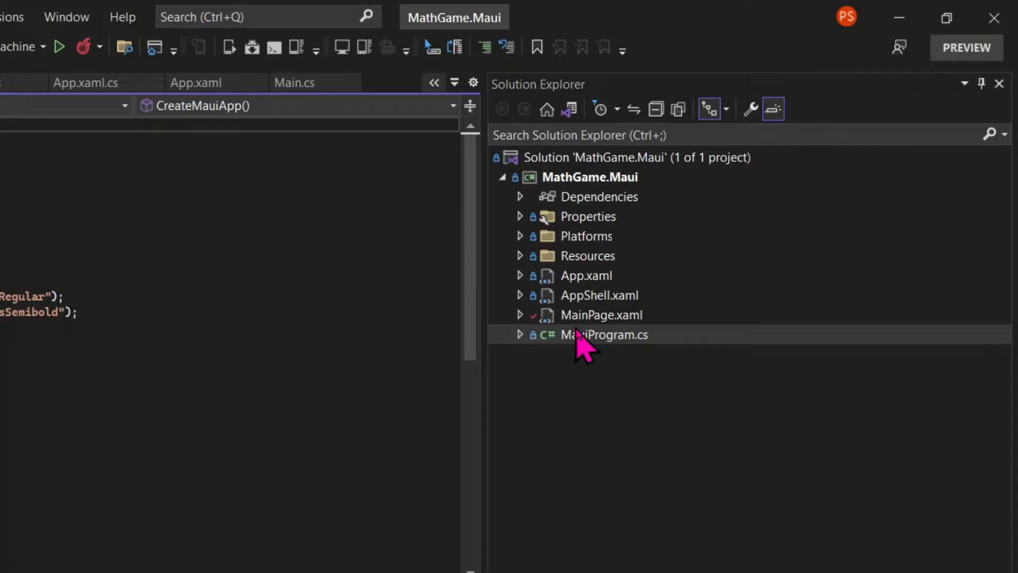
mouse_move(581, 318)
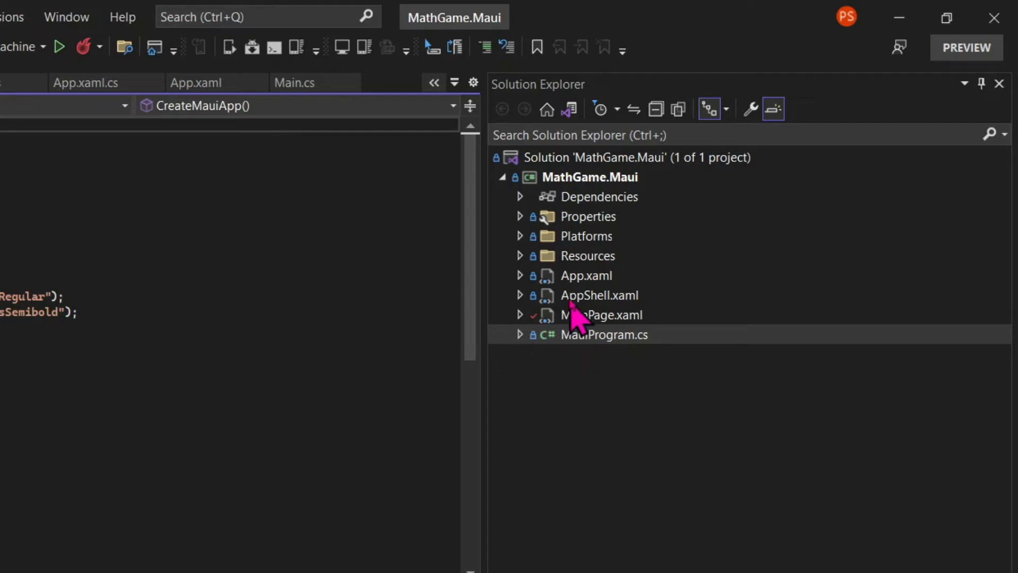
Open MainPage.xaml.cs at its InitializeComponent constructor code
double_click(605, 335)
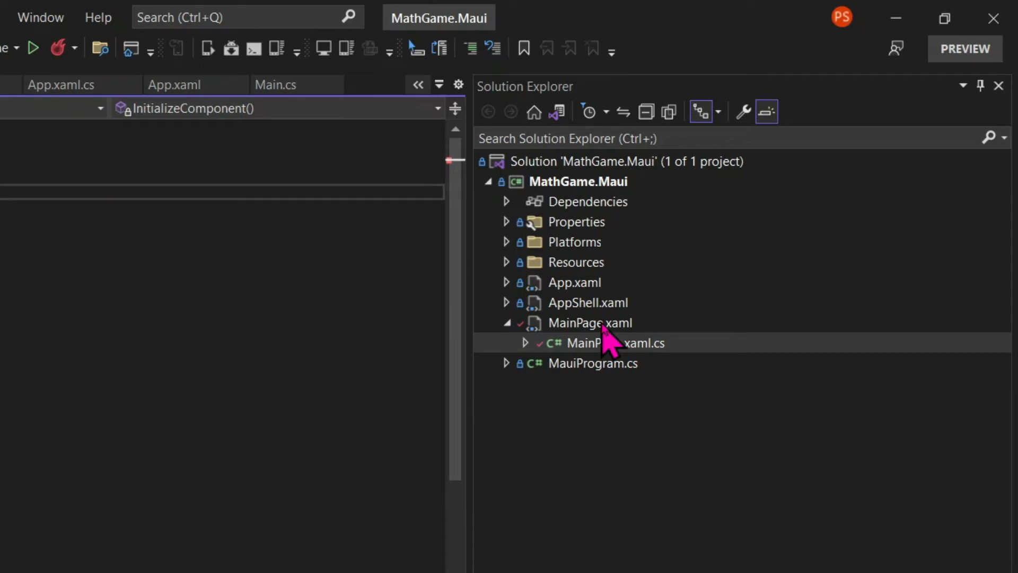
Open MainPage.xaml and strip it down to an empty ContentPage
double_click(590, 323)
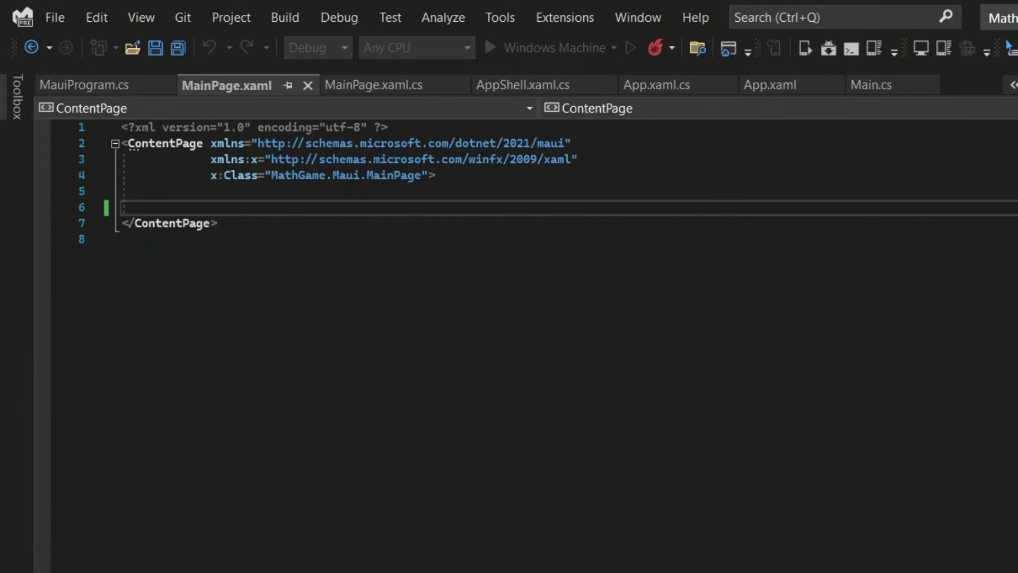
mouse_move(592, 416)
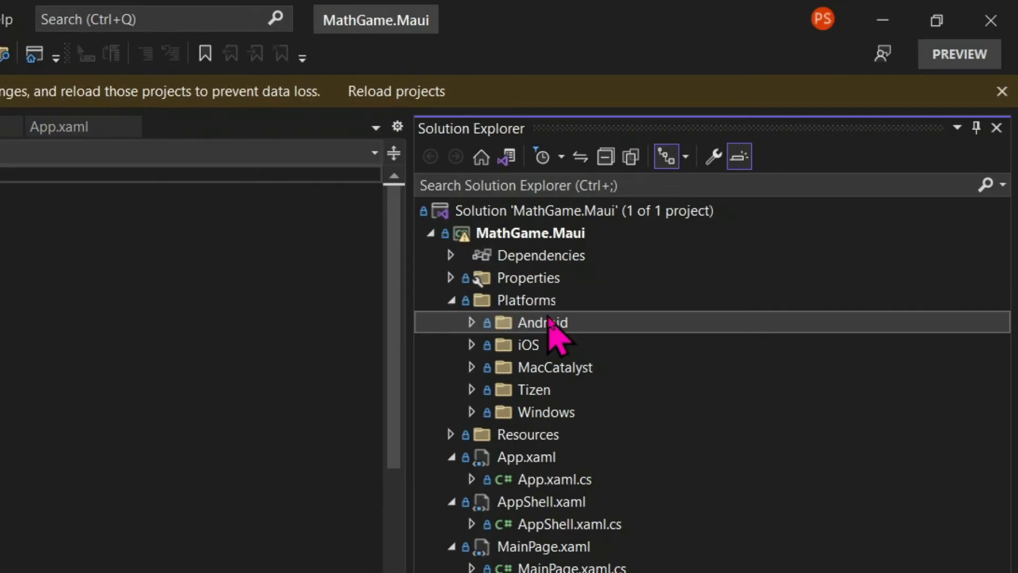
mouse_move(549, 394)
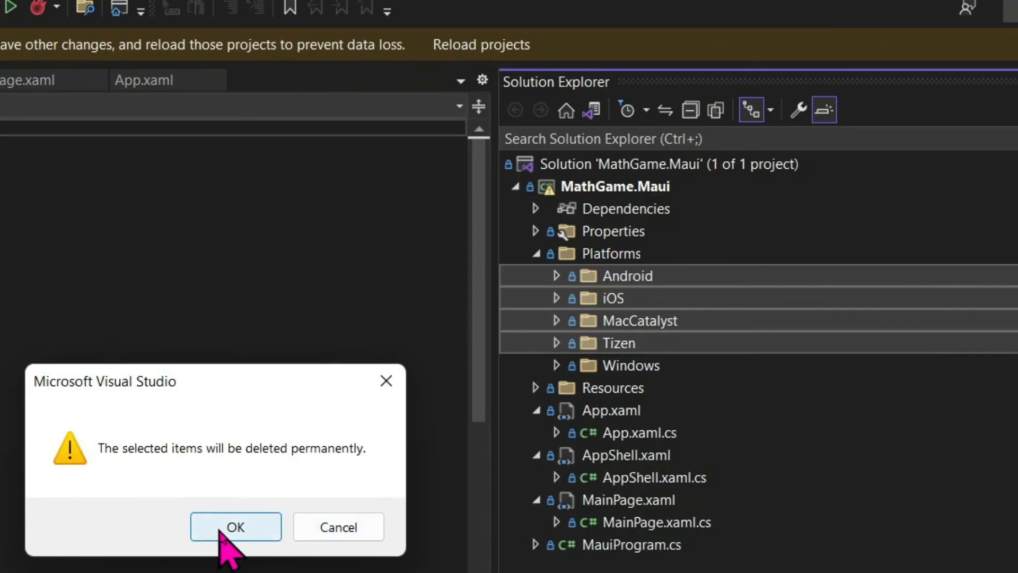
Confirm deleting the platform folders, edit TargetFrameworks, and go to AppShell's Home title
click(235, 527)
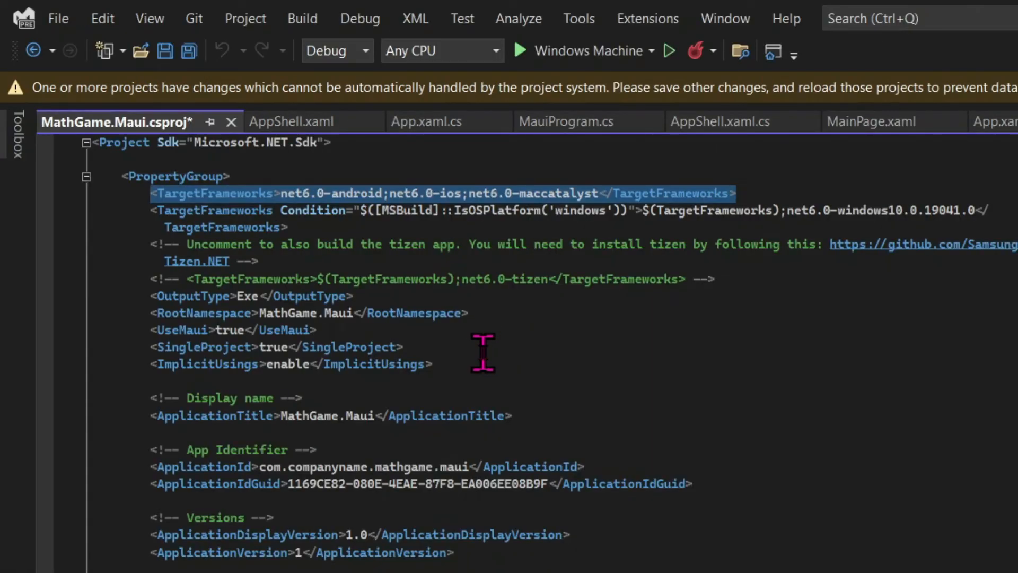
mouse_move(214, 214)
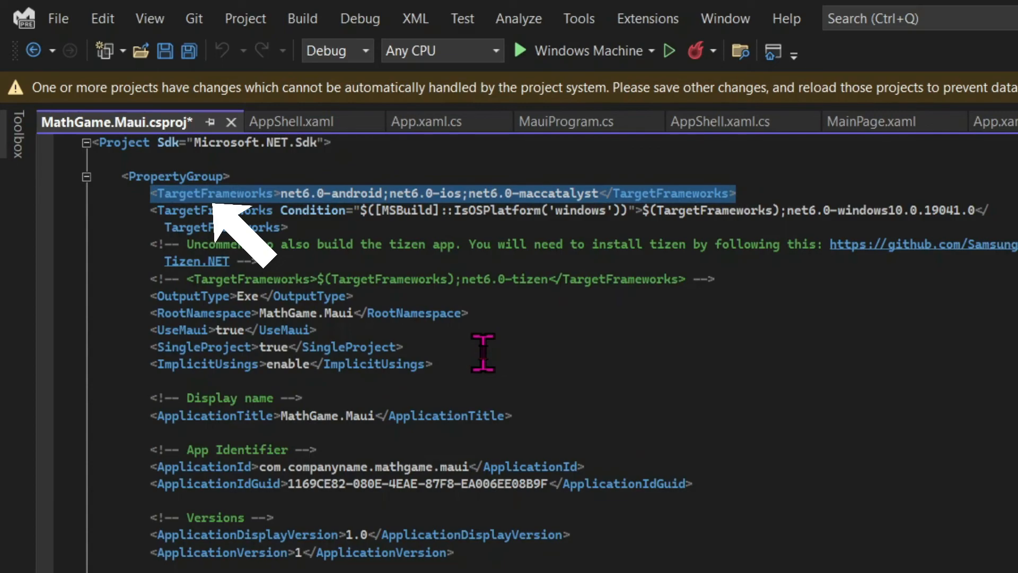
scroll(down, 3)
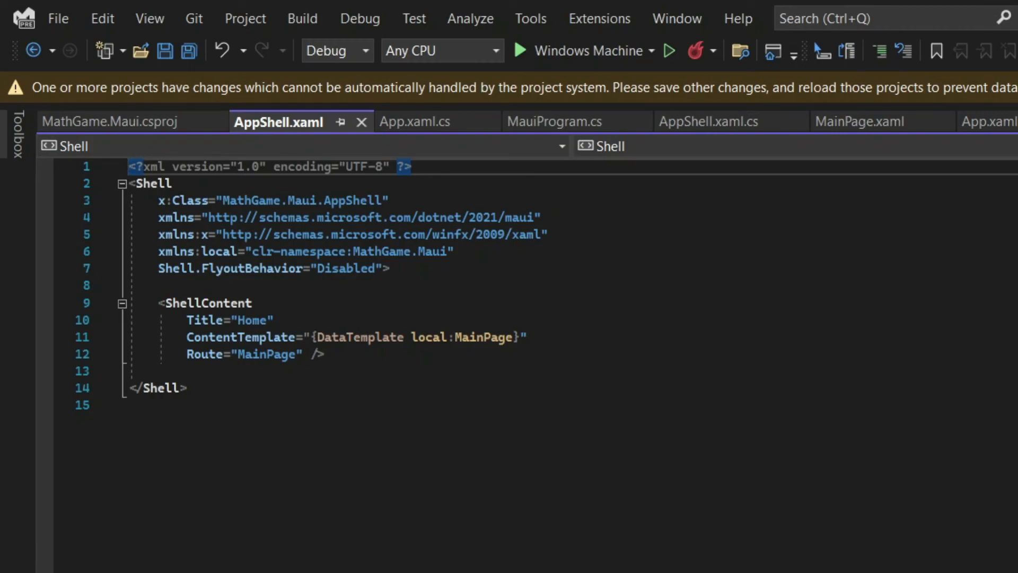
click(129, 167)
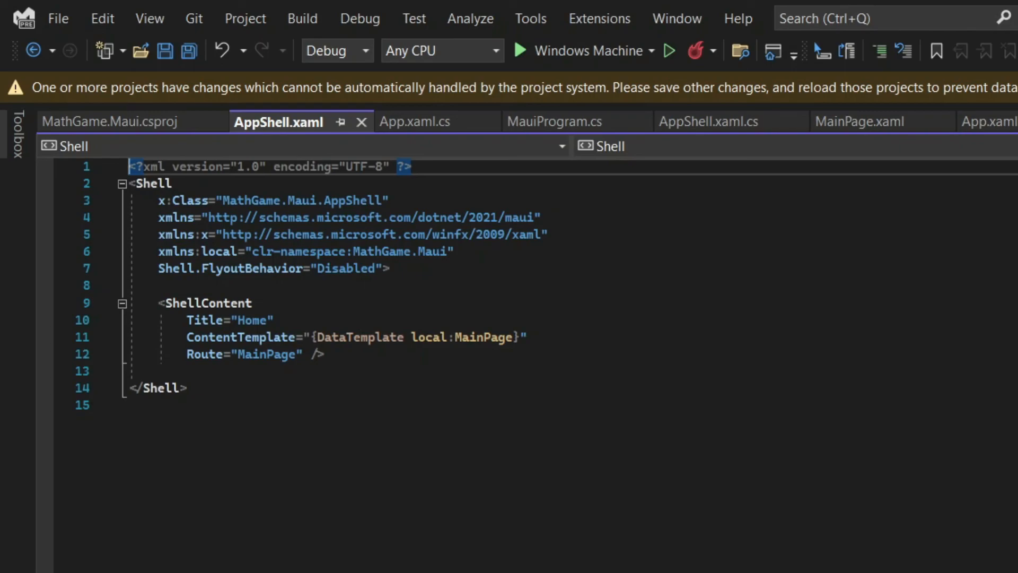
click(187, 319)
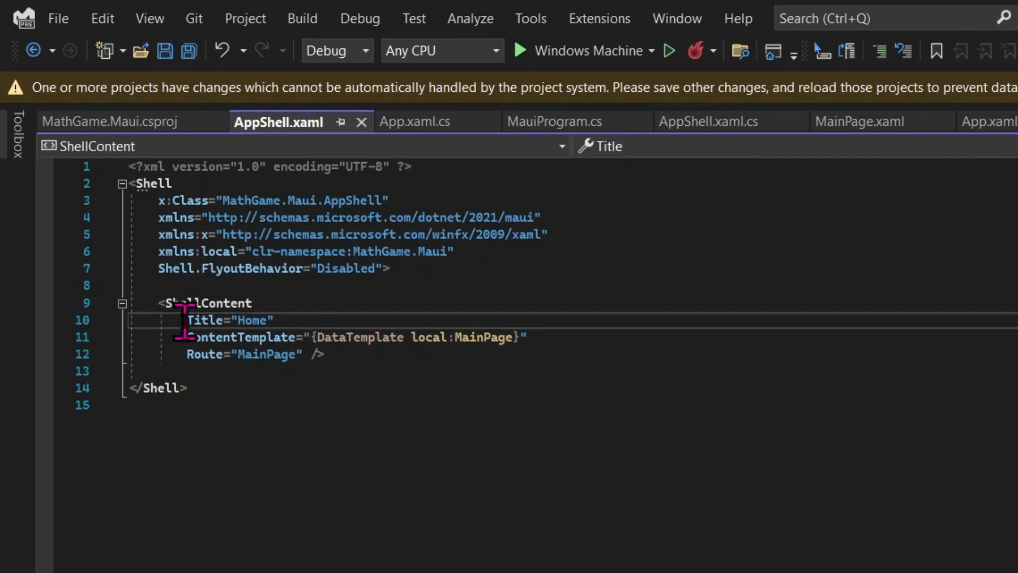